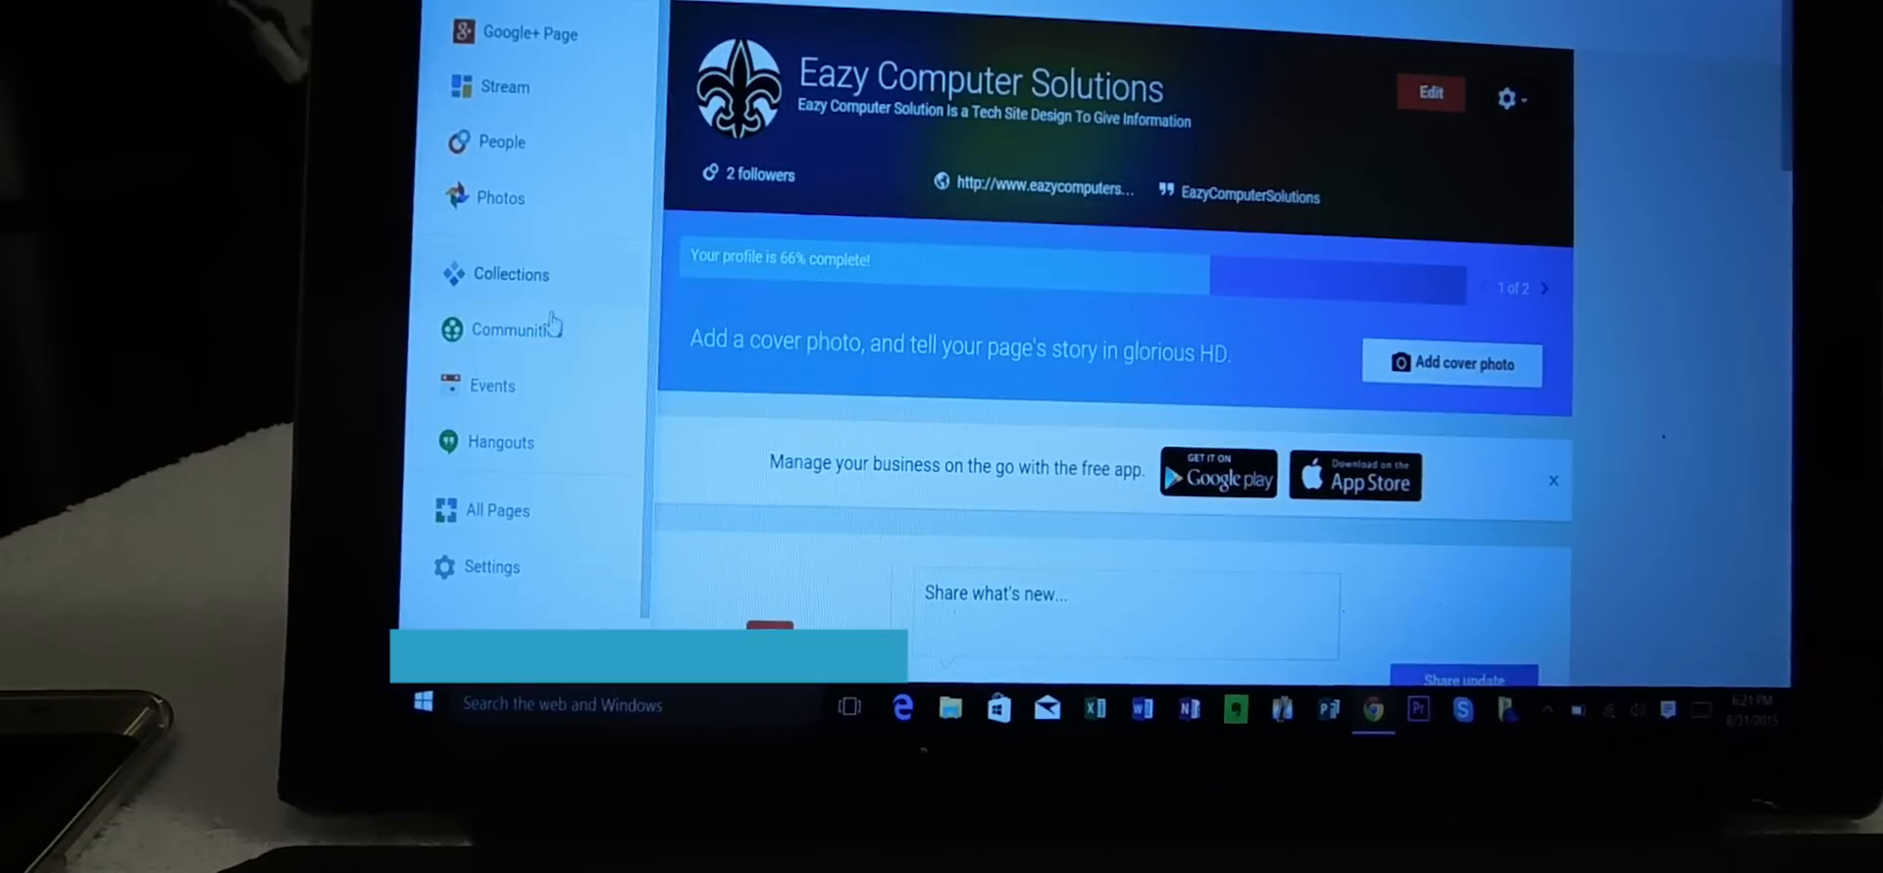
{"action": "mouse_move", "coordinate": [606, 245]}
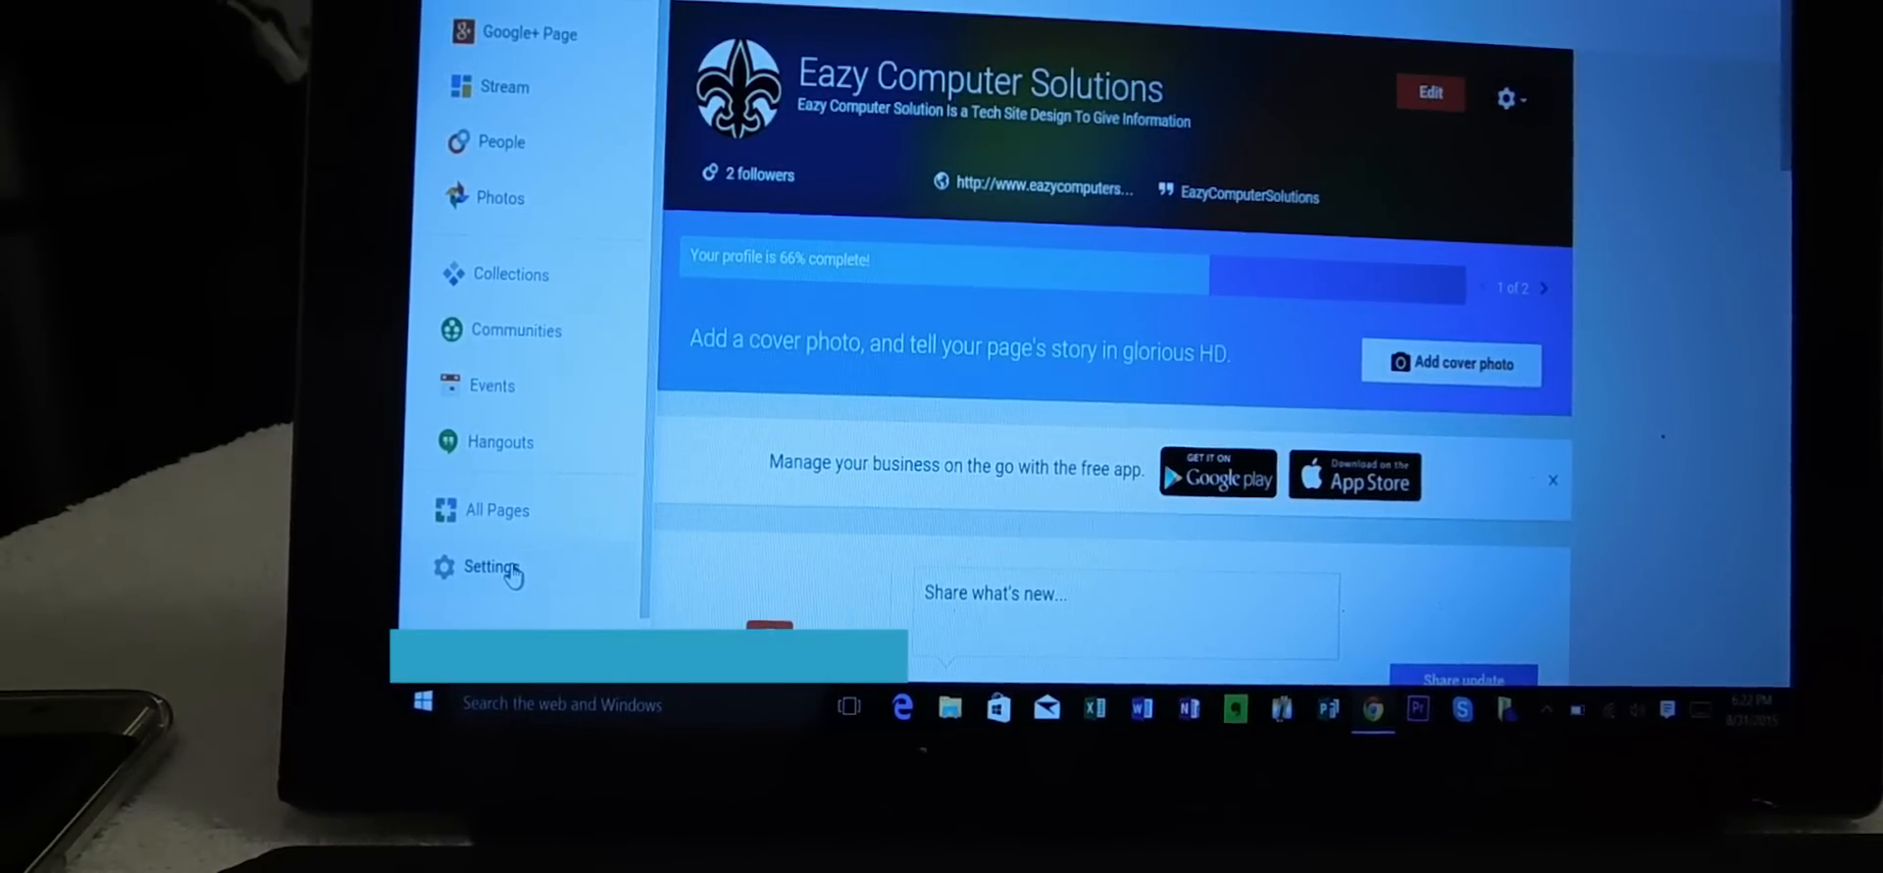
Open the Eazy Computer Solutions page settings showing the Third-party tools section
{"action": "left_click", "coordinate": [492, 565]}
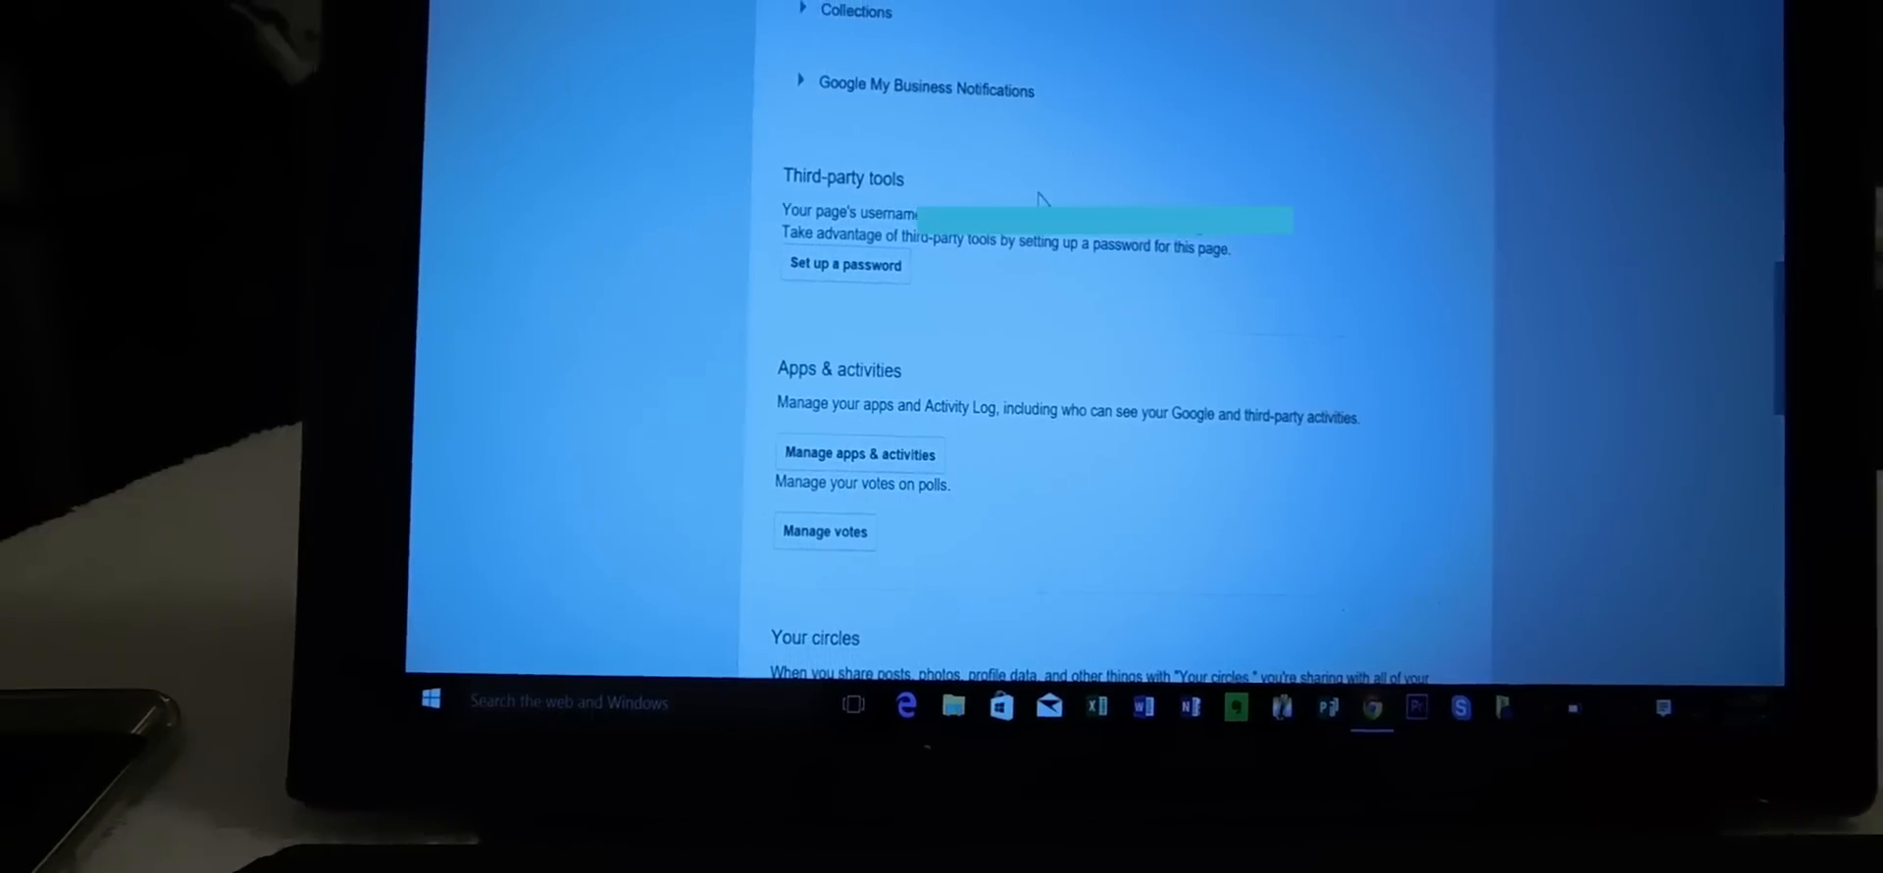